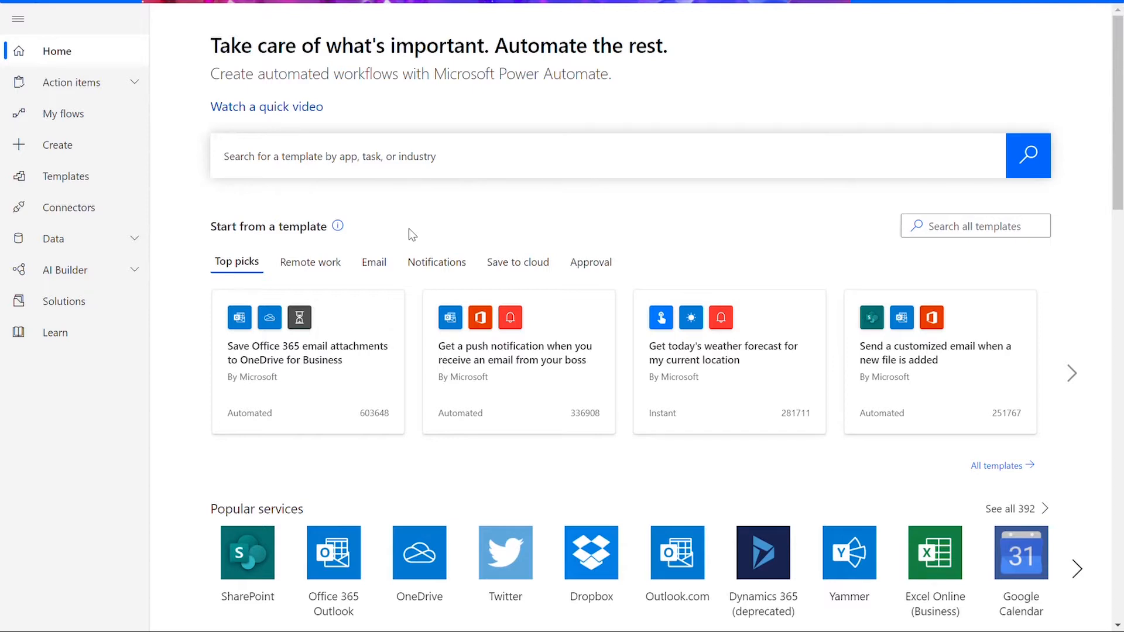
{"action": "mouse_move", "coordinate": [66, 177]}
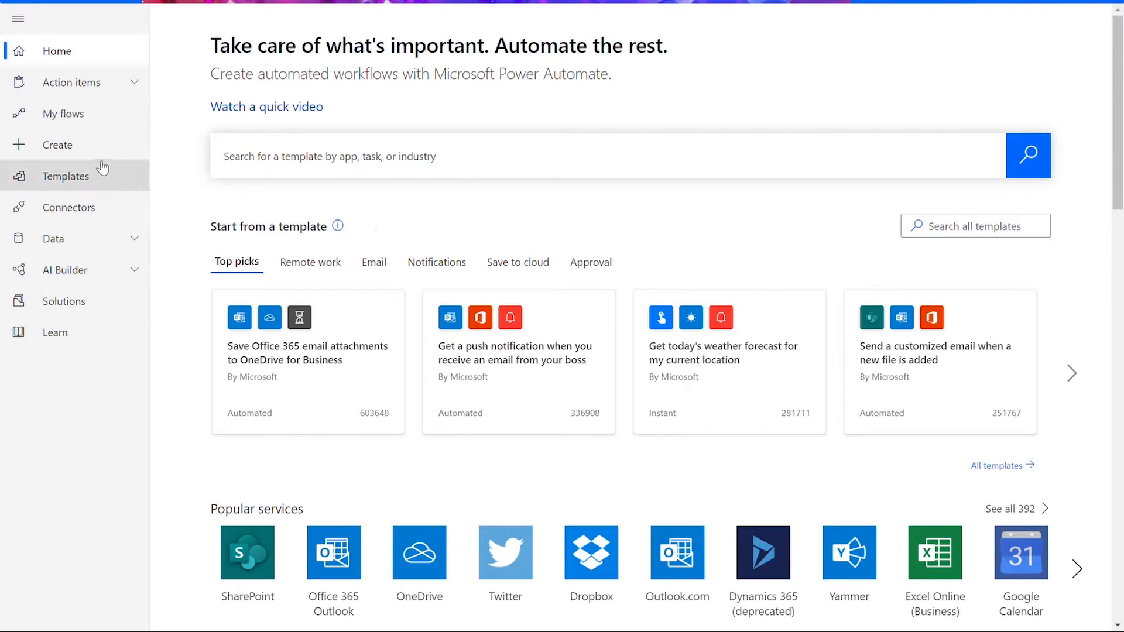
{"action": "mouse_move", "coordinate": [99, 151]}
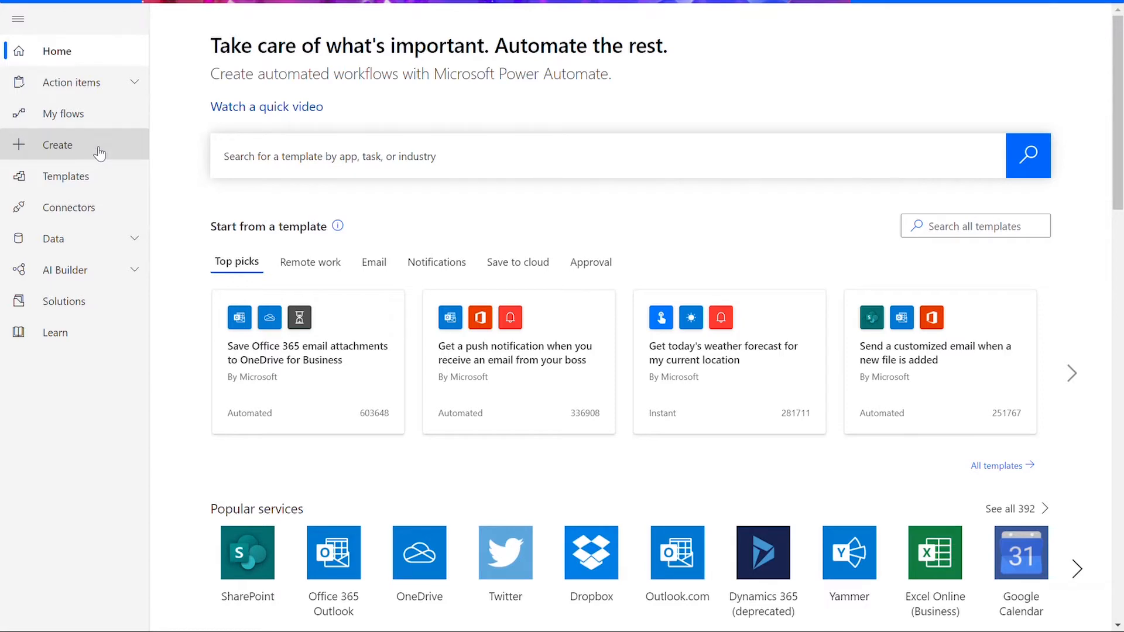
- Start a new instant flow with 'Manually trigger a flow' as its trigger
{"action": "left_click", "coordinate": [59, 143]}
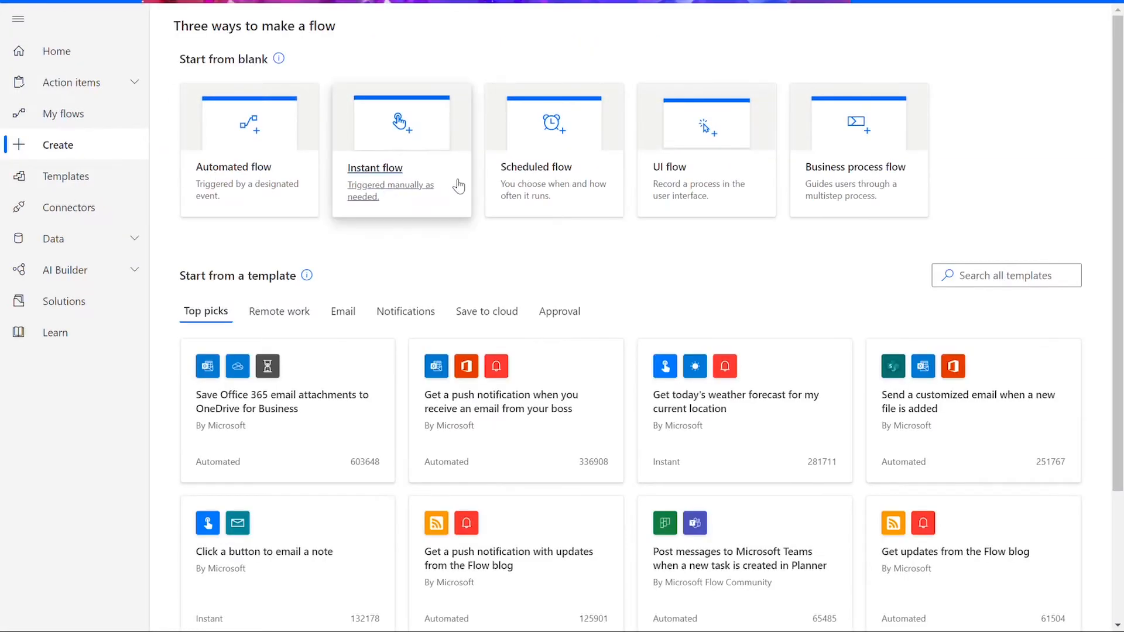
{"action": "left_click", "coordinate": [402, 151]}
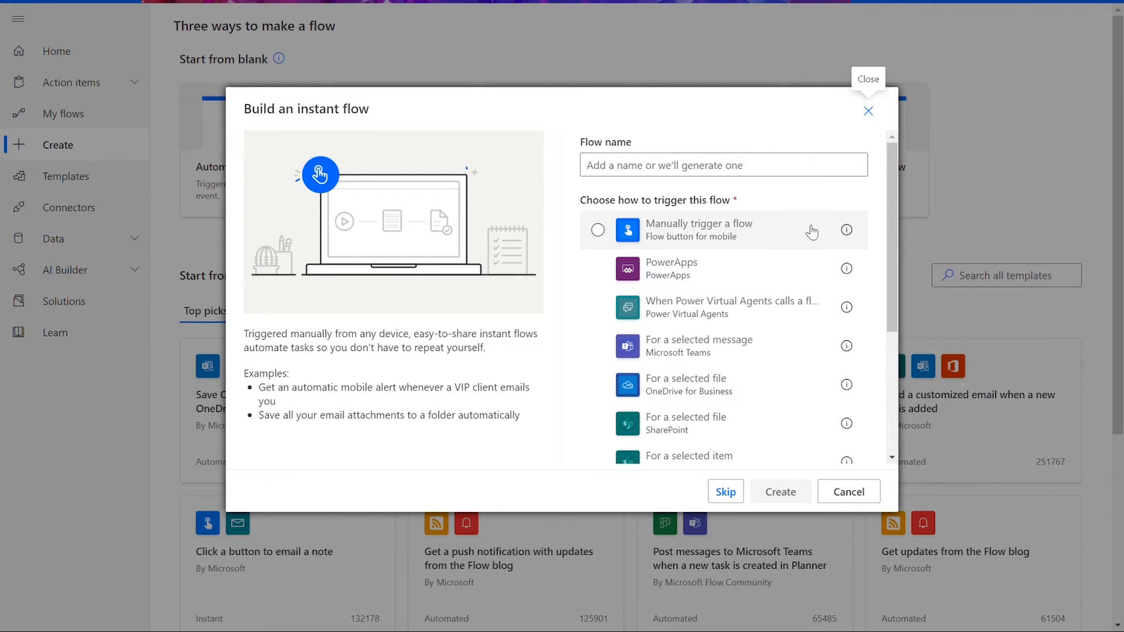
{"action": "left_click", "coordinate": [598, 231]}
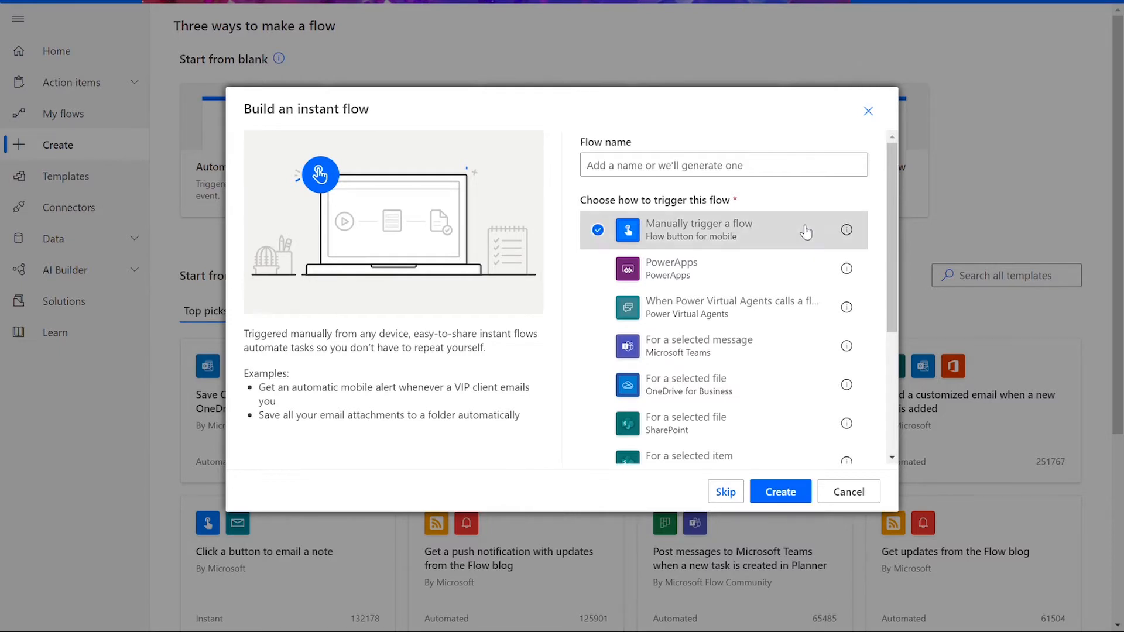
{"action": "mouse_move", "coordinate": [780, 491]}
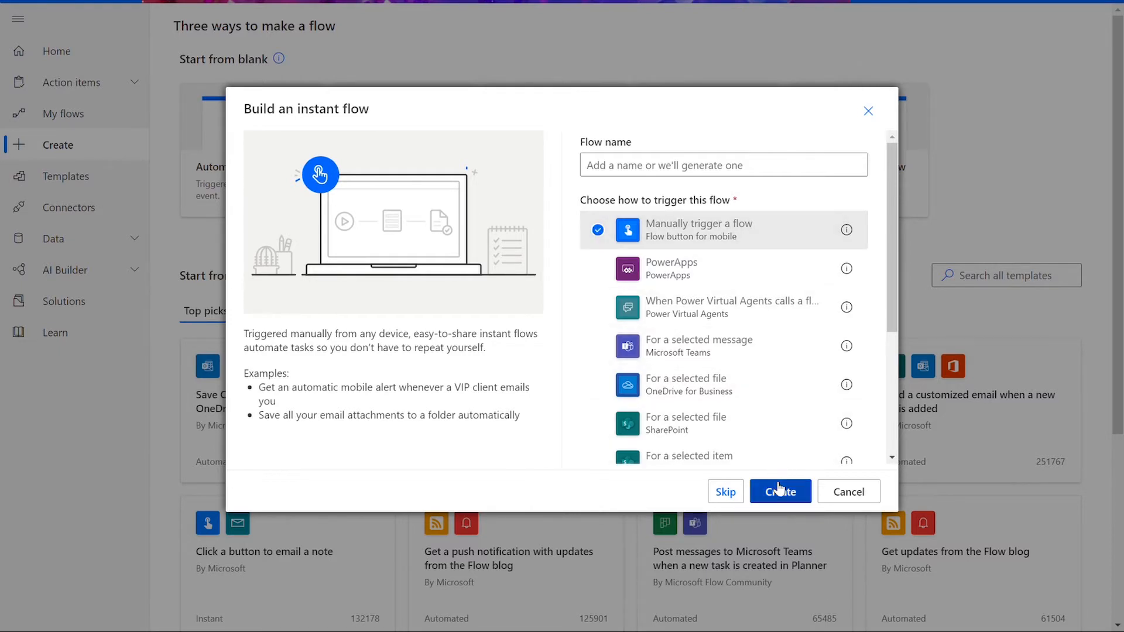
- Create the flow and add a OneDrive Get file content step reading /Test Excel/Test_Excel.xlsx
{"action": "left_click", "coordinate": [779, 492]}
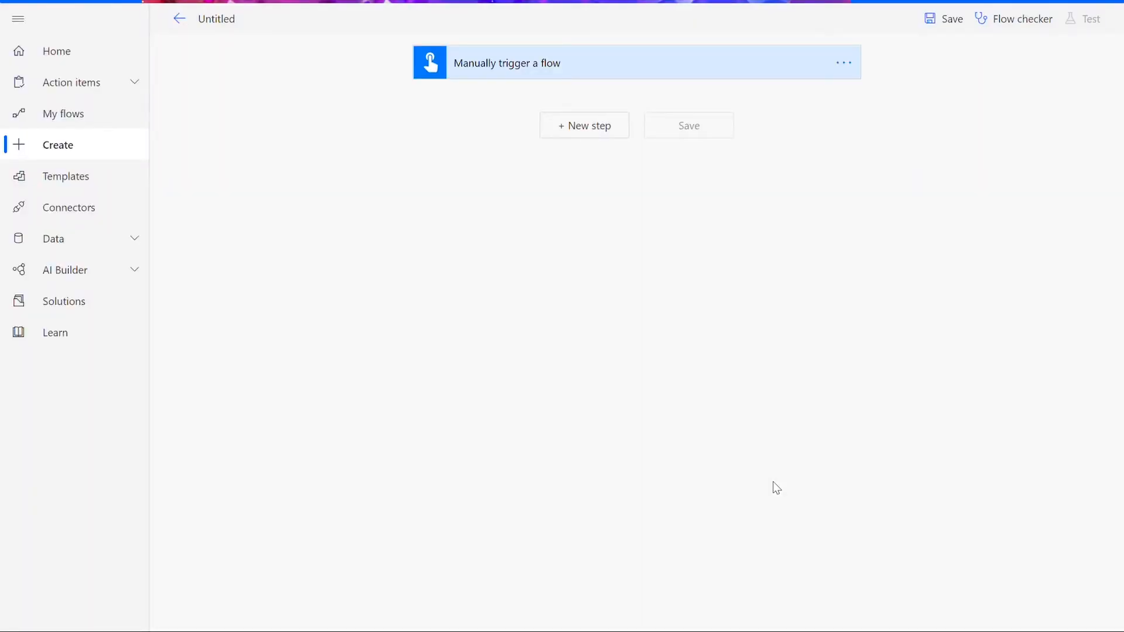
{"action": "mouse_move", "coordinate": [601, 201]}
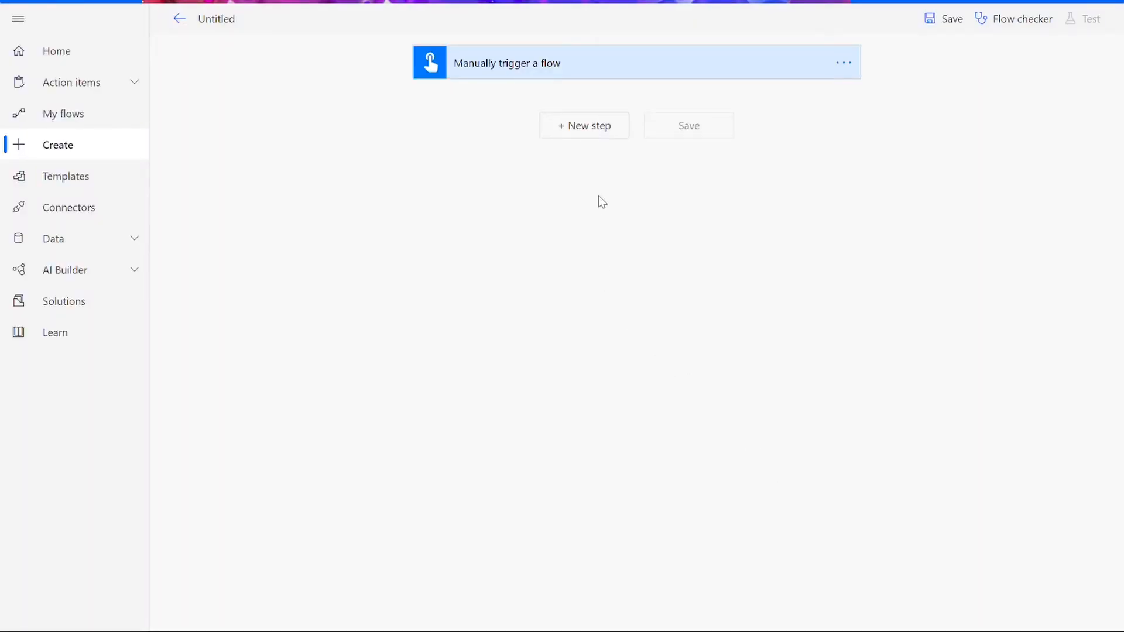
{"action": "mouse_move", "coordinate": [583, 125]}
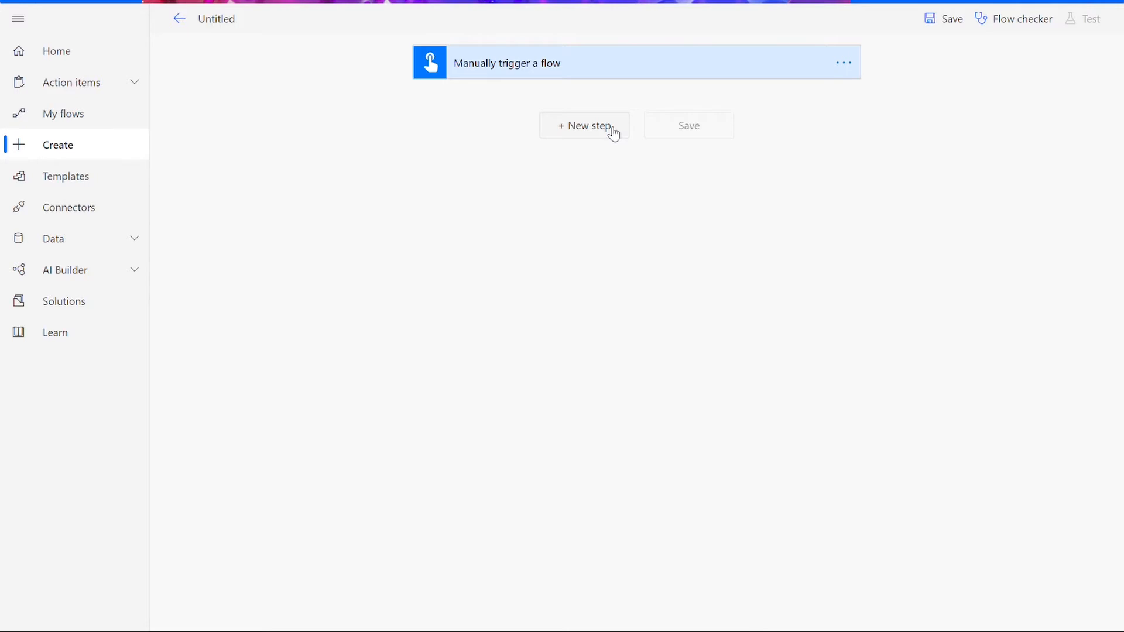
{"action": "left_click", "coordinate": [583, 125]}
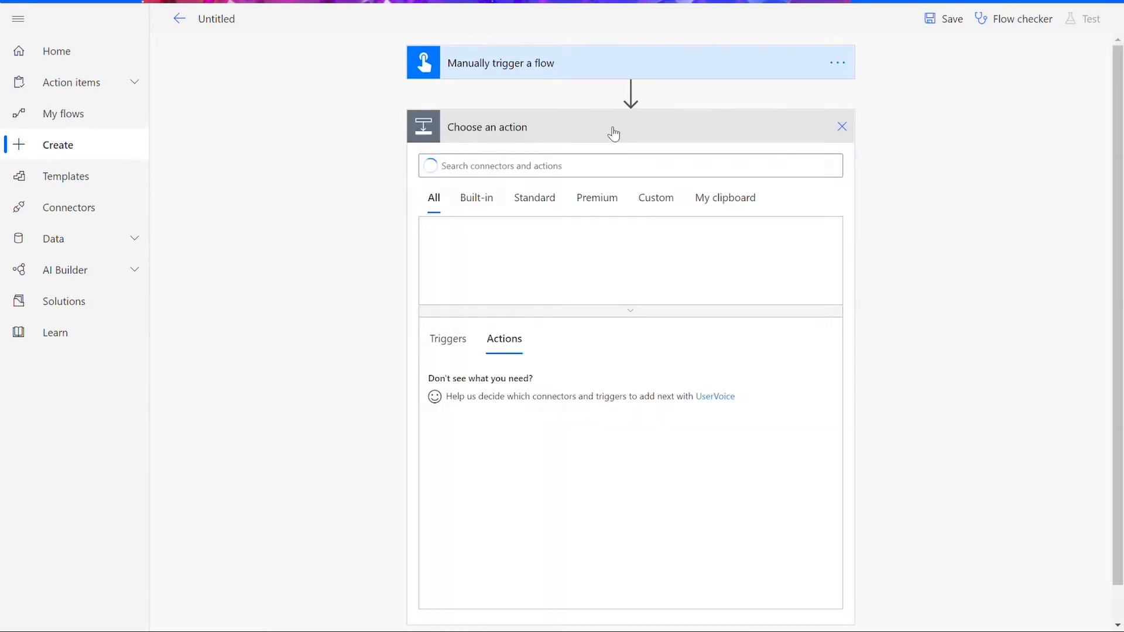
{"action": "left_click", "coordinate": [630, 165]}
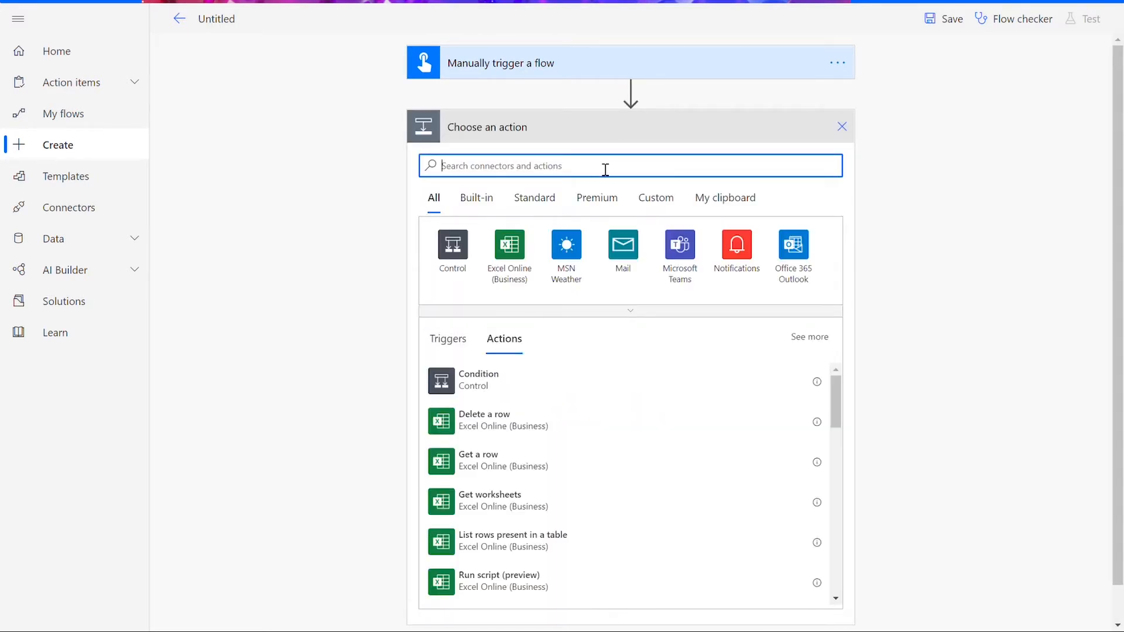
{"action": "type", "text": "get file co"}
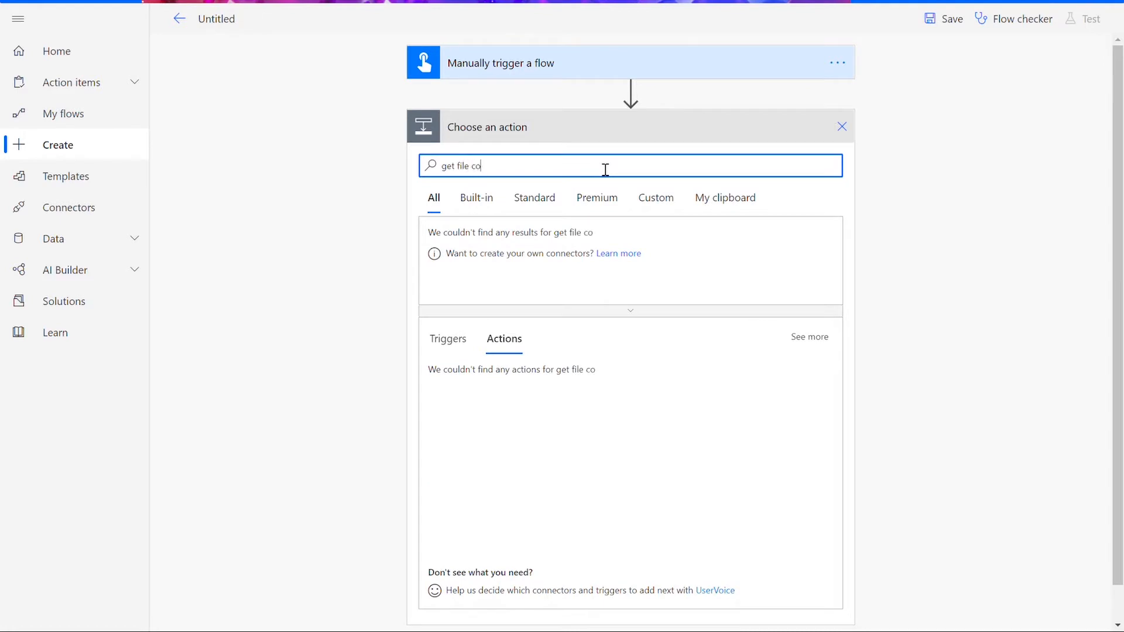
{"action": "type", "text": "ntent"}
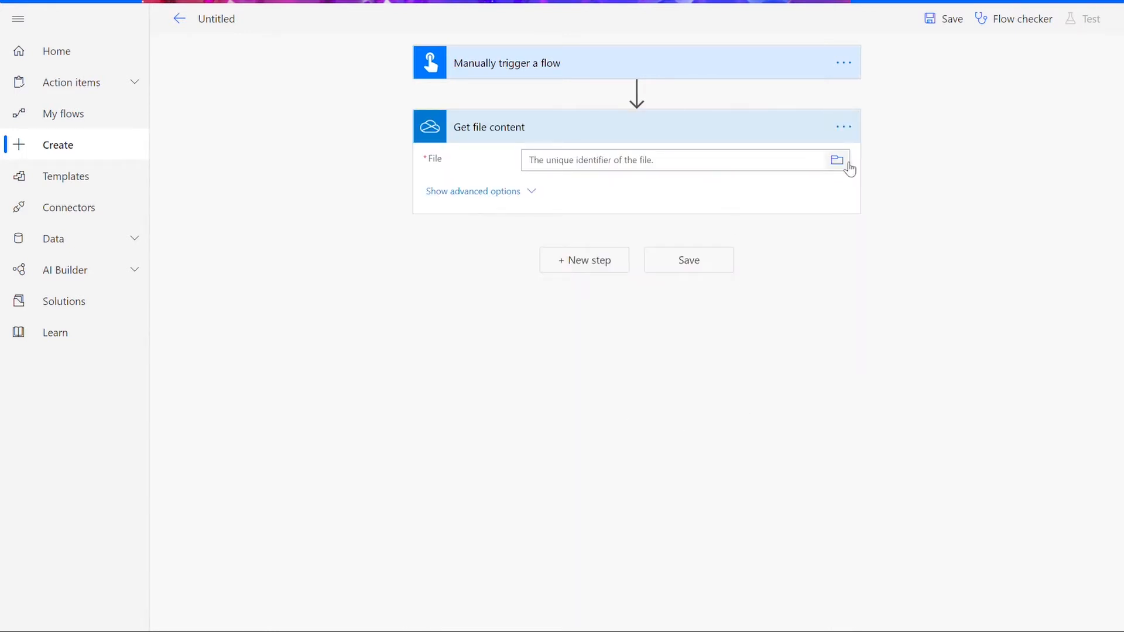
{"action": "left_click", "coordinate": [836, 160]}
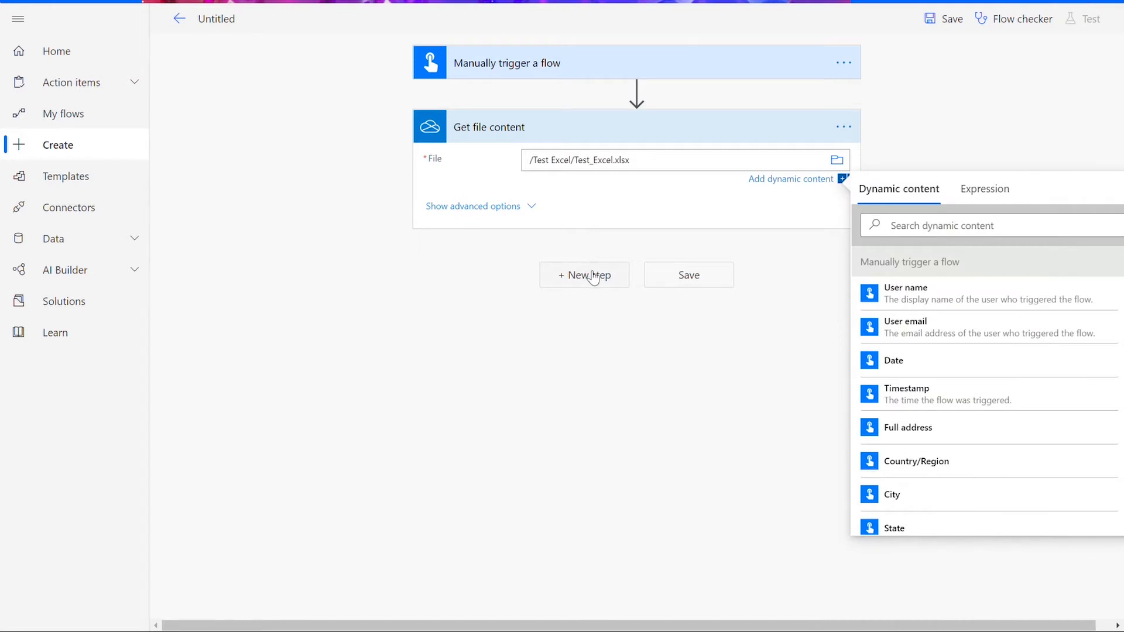
- Add the Cloudmersive Convert Excel XLSX Spreadsheet to PDF action as the next step
{"action": "left_click", "coordinate": [583, 274]}
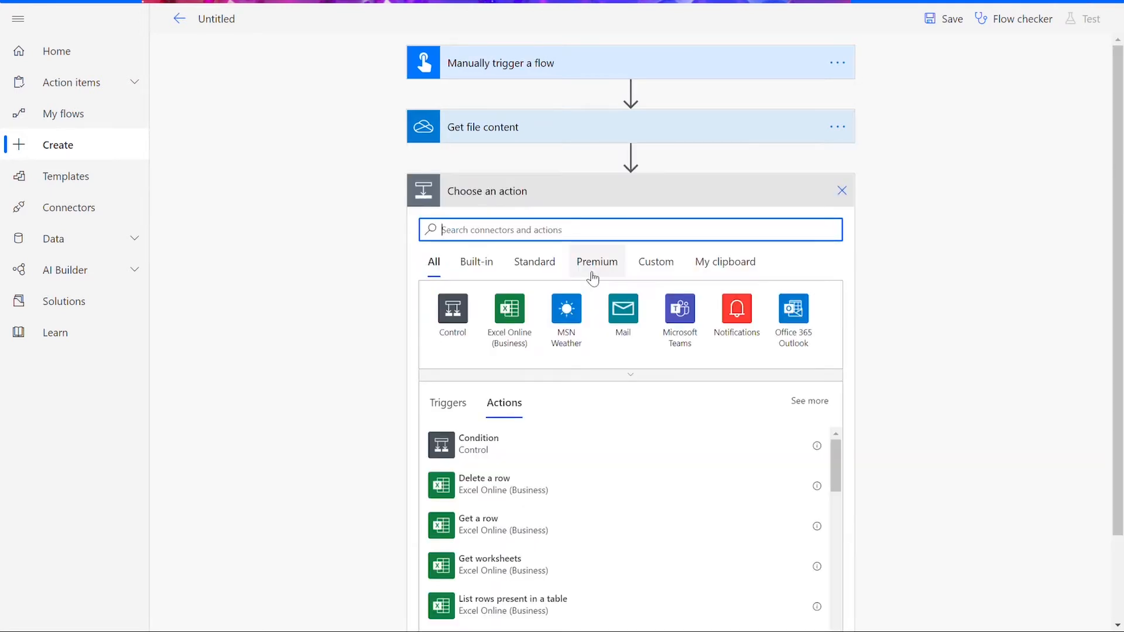
{"action": "type", "text": "cloudmersive"}
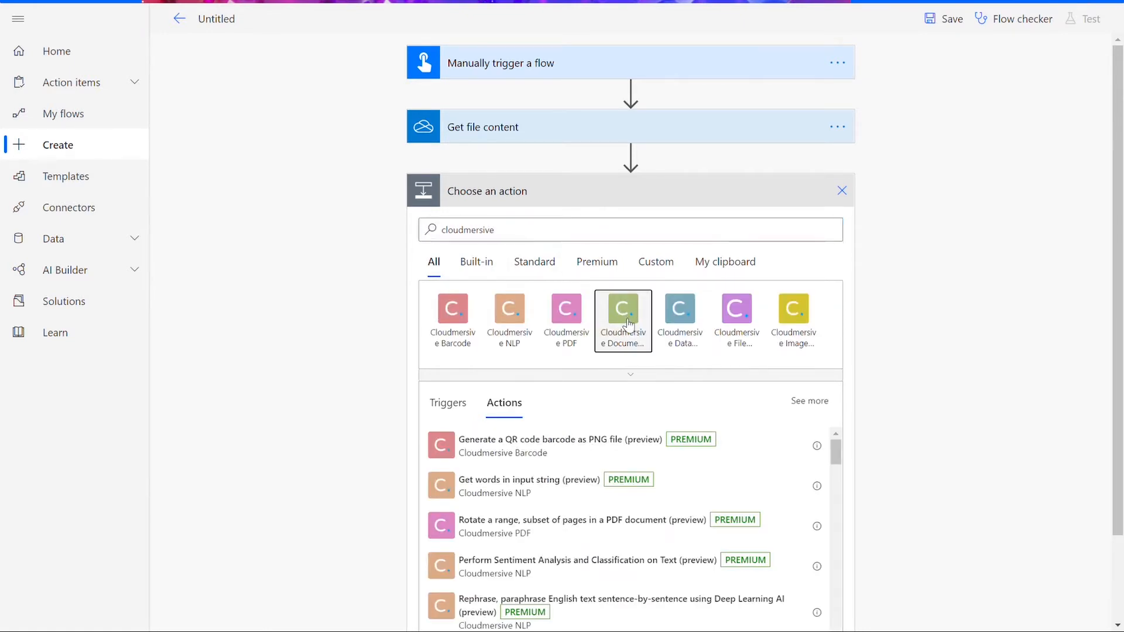
{"action": "left_click", "coordinate": [621, 308]}
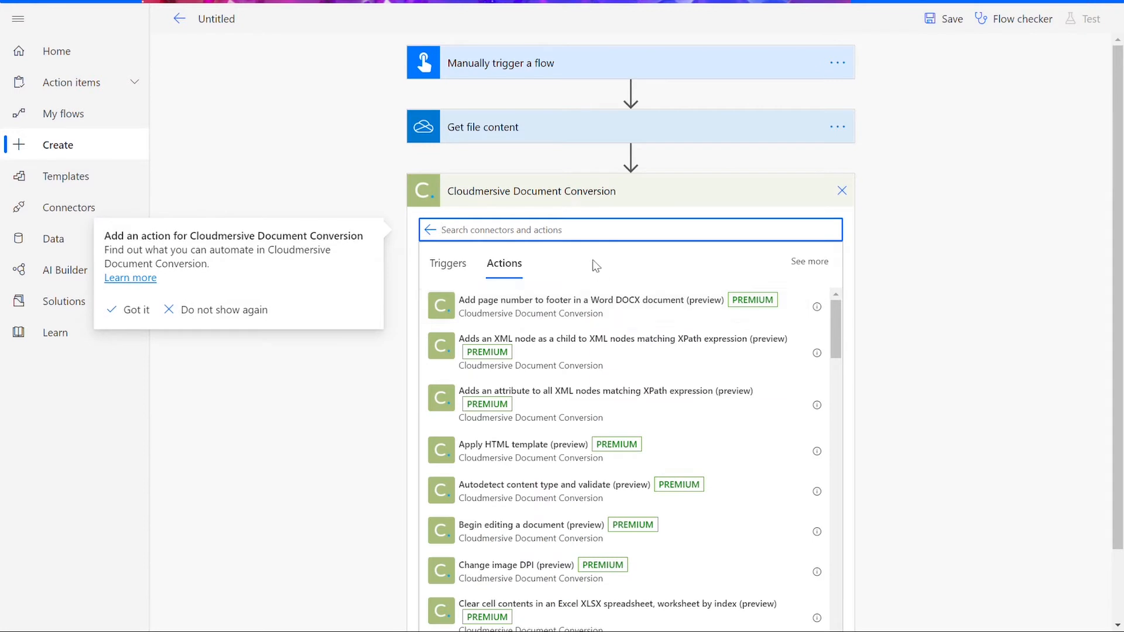
{"action": "type", "text": "excel"}
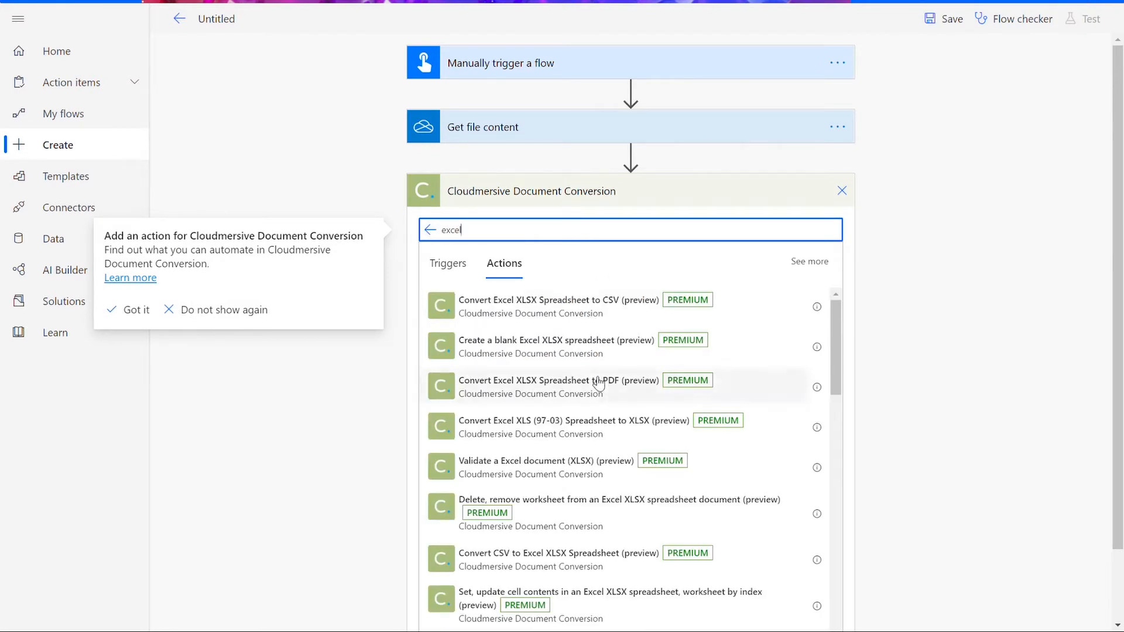
{"action": "left_click", "coordinate": [558, 379]}
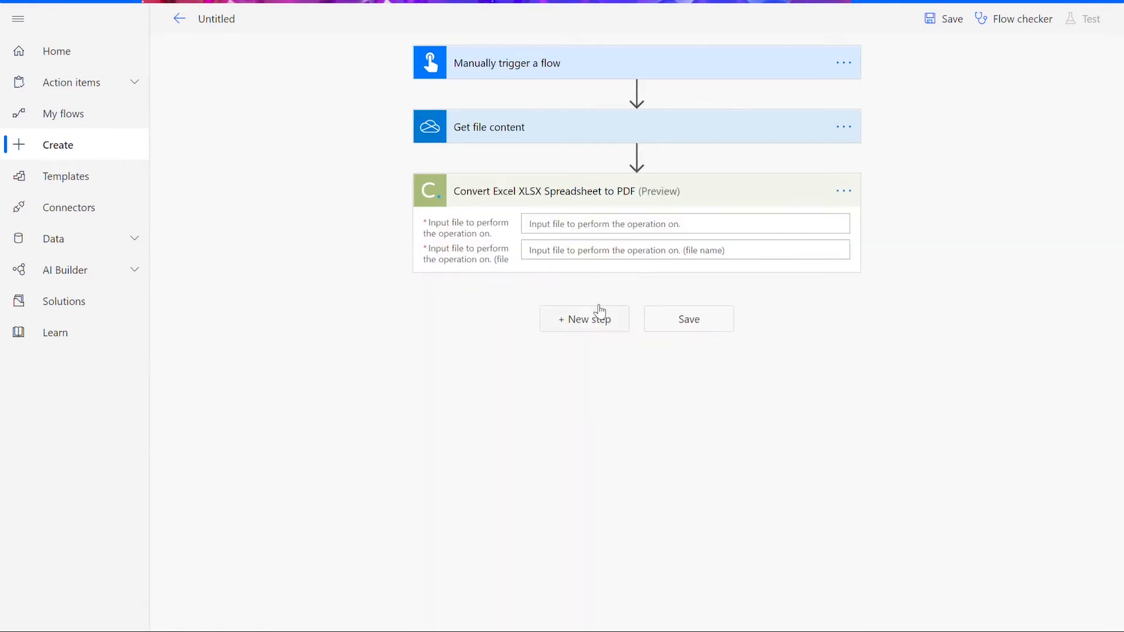
{"action": "mouse_move", "coordinate": [657, 223]}
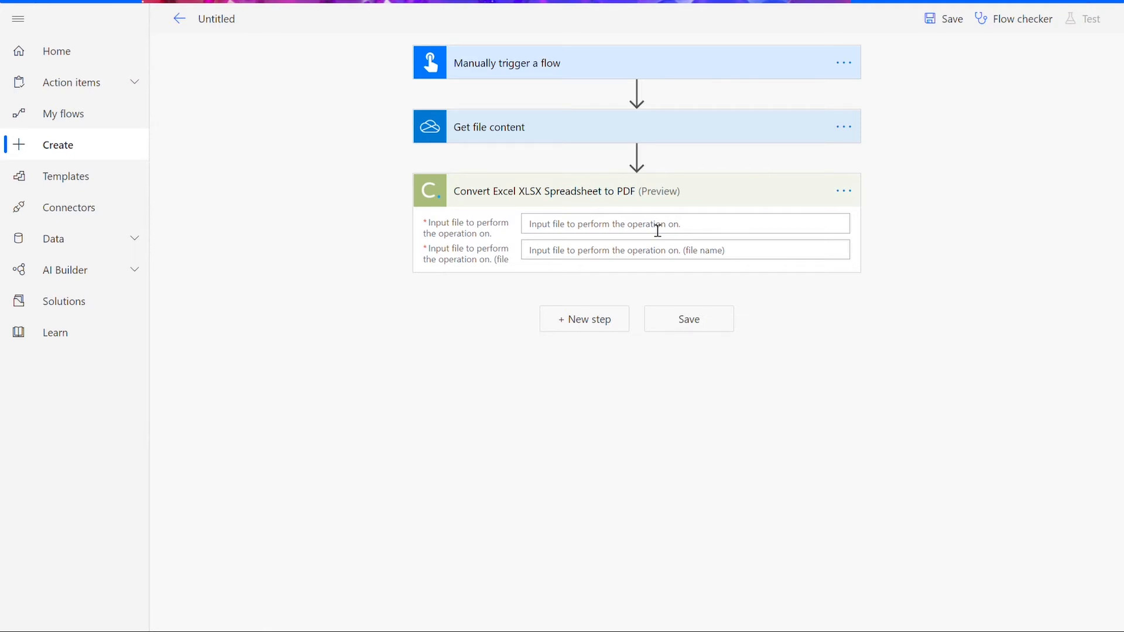
- Give the conversion step the dynamic File content and file name test_input.xlsx
{"action": "left_click", "coordinate": [681, 225]}
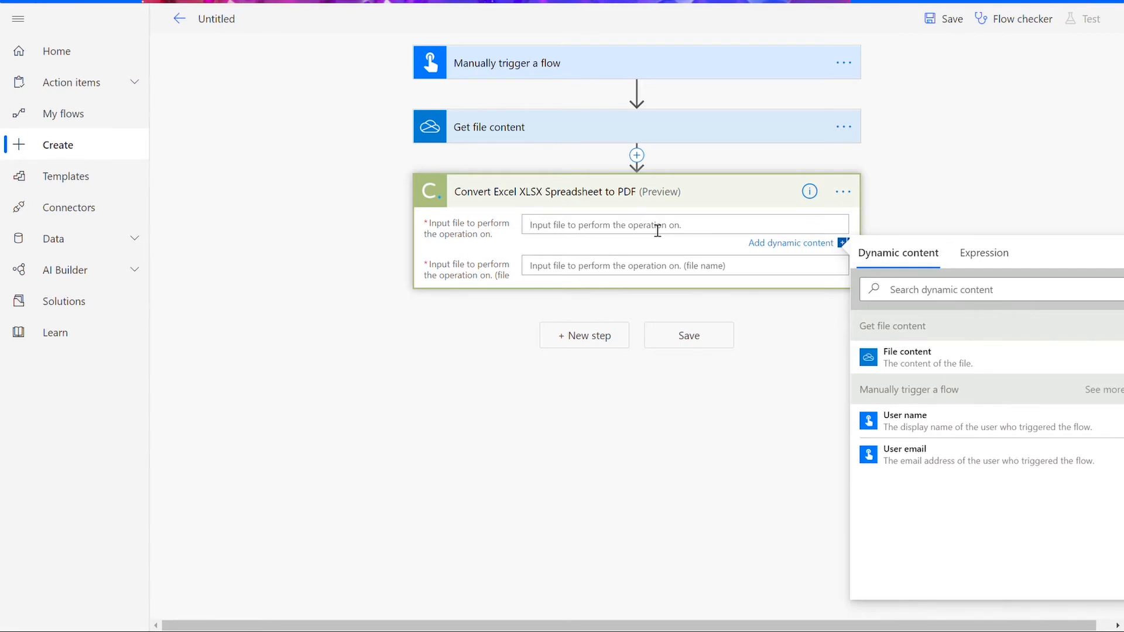
{"action": "mouse_move", "coordinate": [931, 357]}
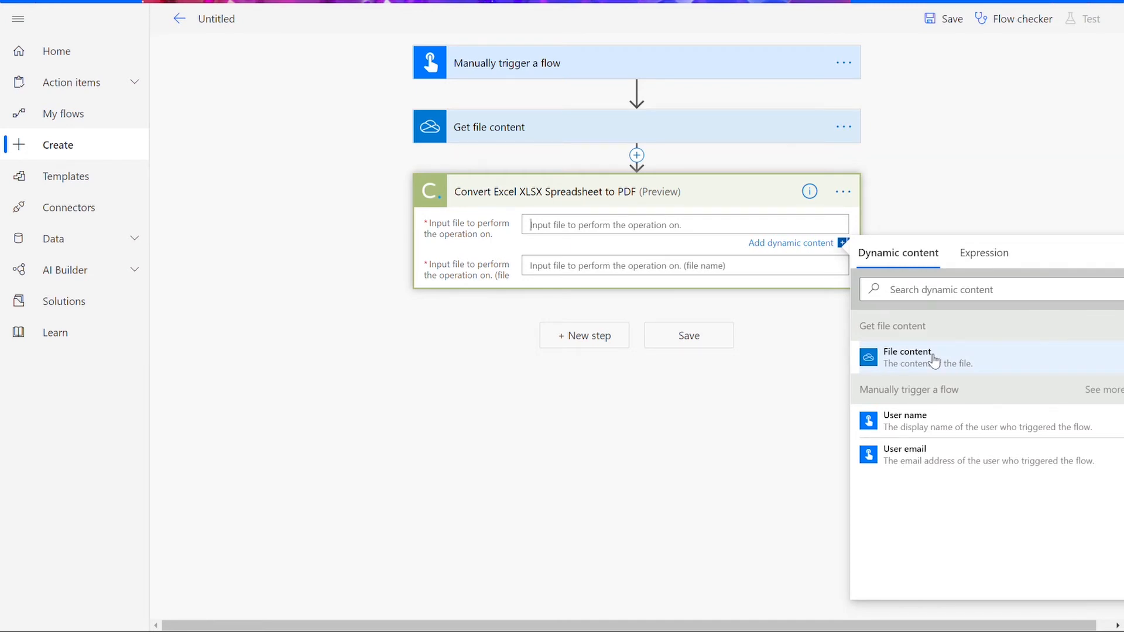
{"action": "left_click", "coordinate": [907, 354]}
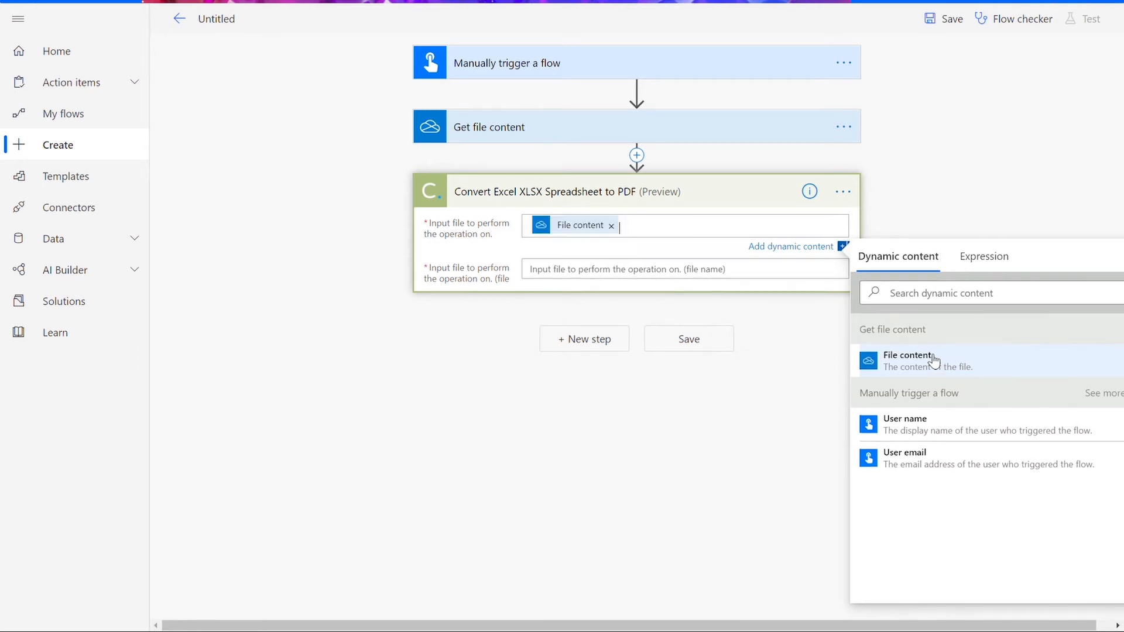
{"action": "left_click", "coordinate": [678, 254]}
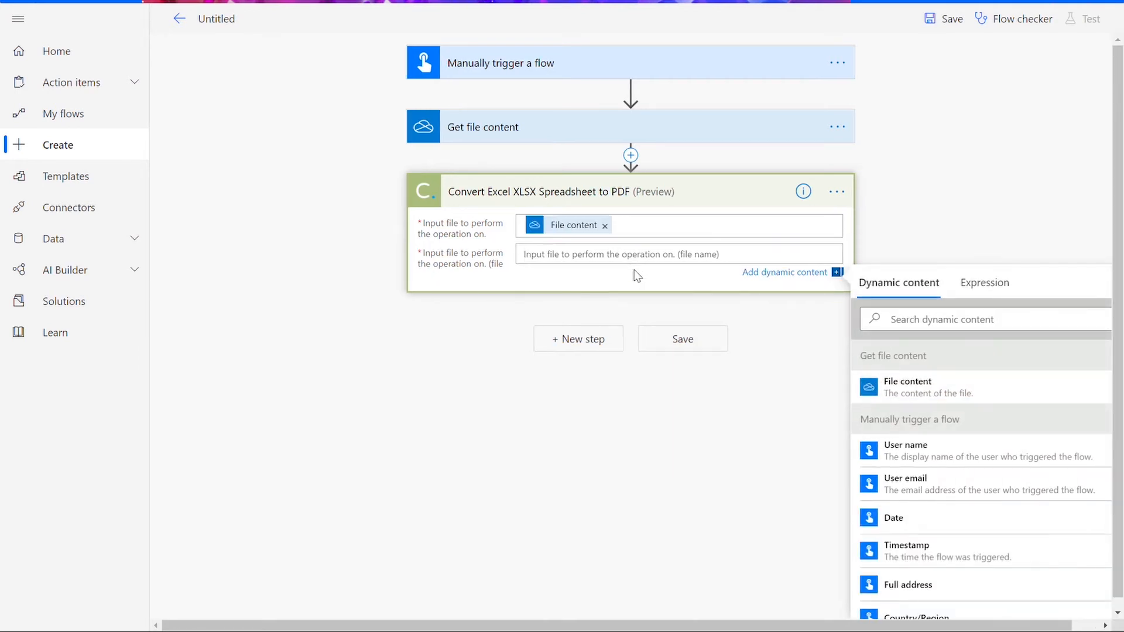
{"action": "type", "text": "test_input.xlsx"}
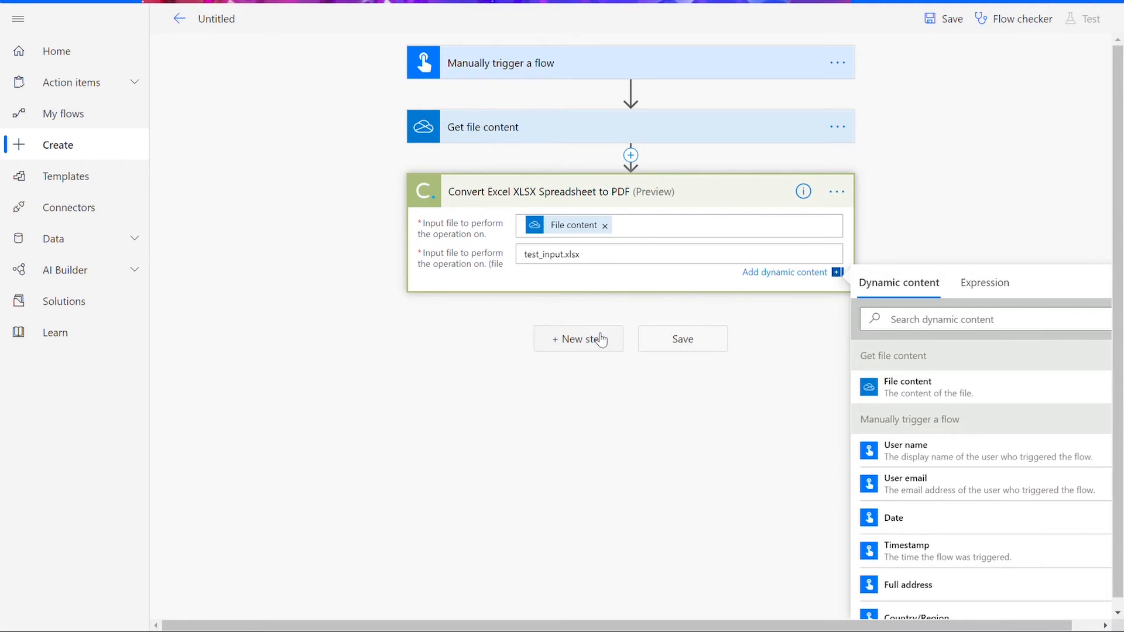
- Add a OneDrive Create file step with Folder Path /Test Excel
{"action": "left_click", "coordinate": [577, 339]}
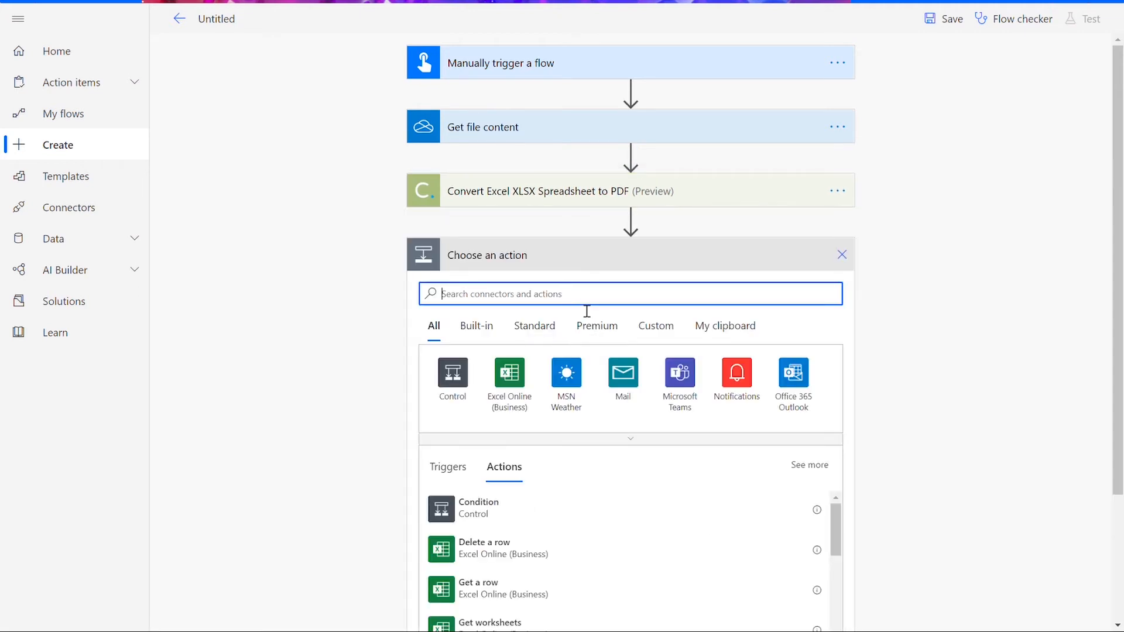
{"action": "type", "text": "crea"}
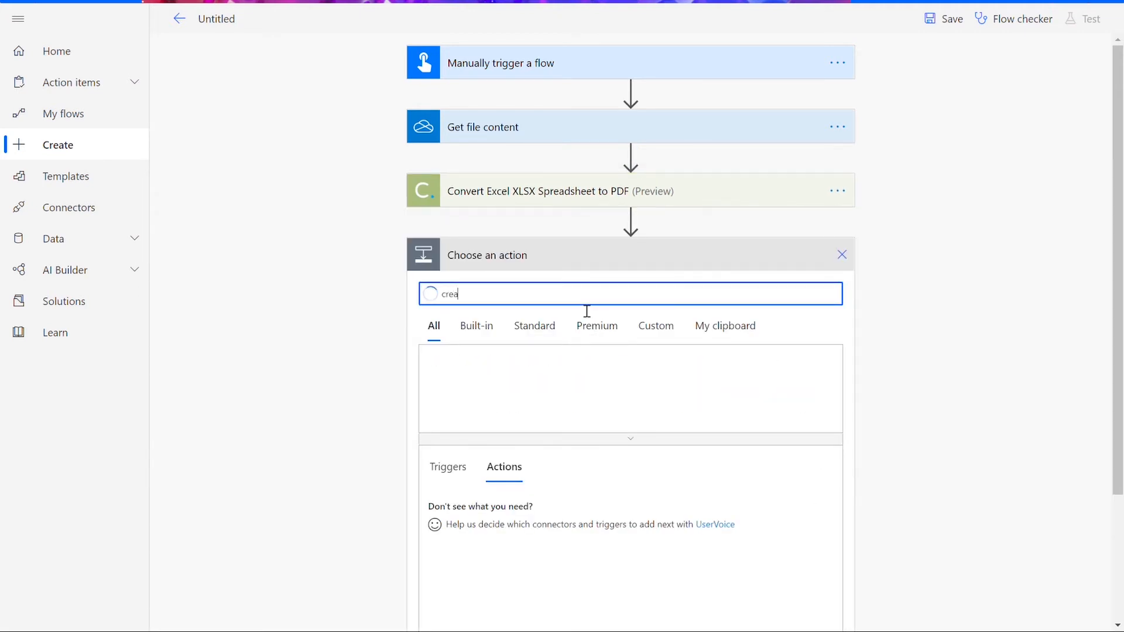
{"action": "type", "text": "te file"}
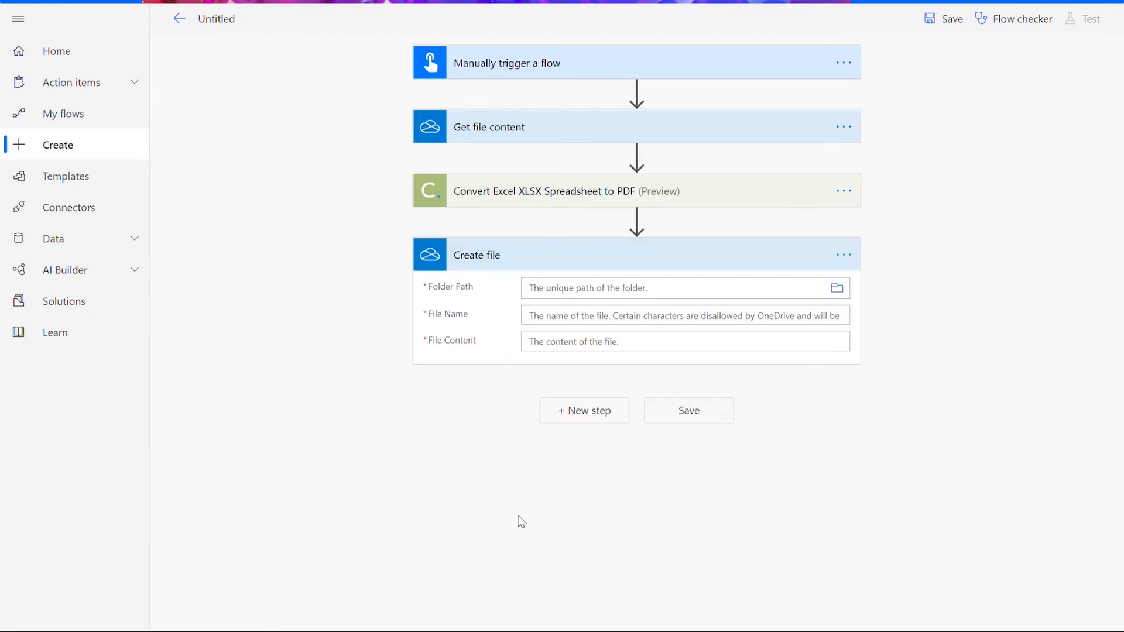
{"action": "left_click", "coordinate": [836, 288]}
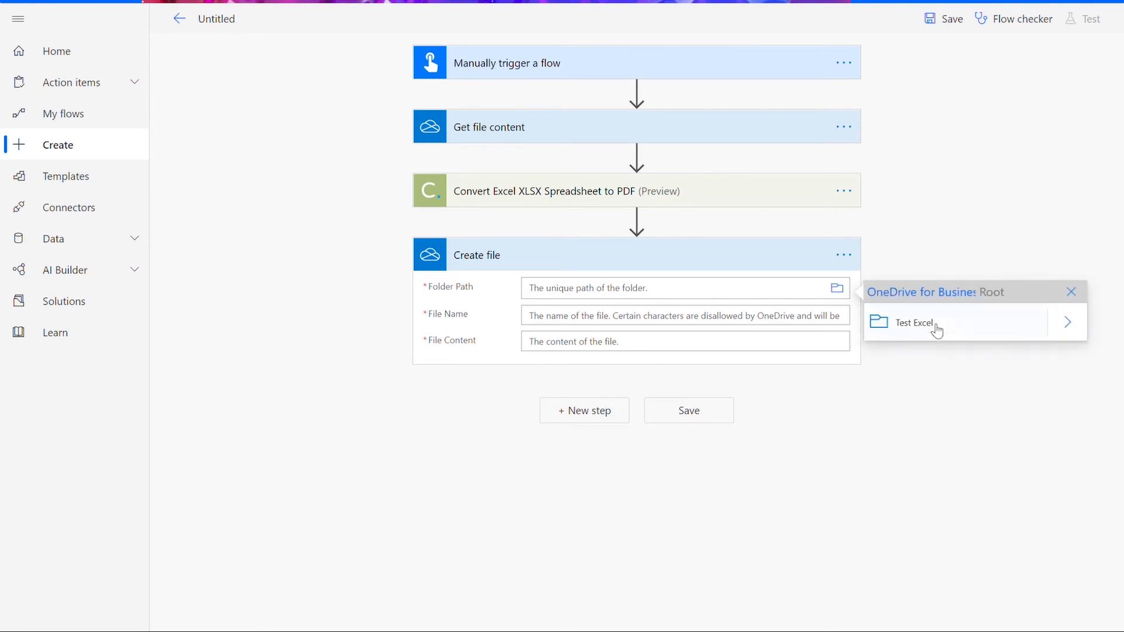
{"action": "left_click", "coordinate": [912, 323]}
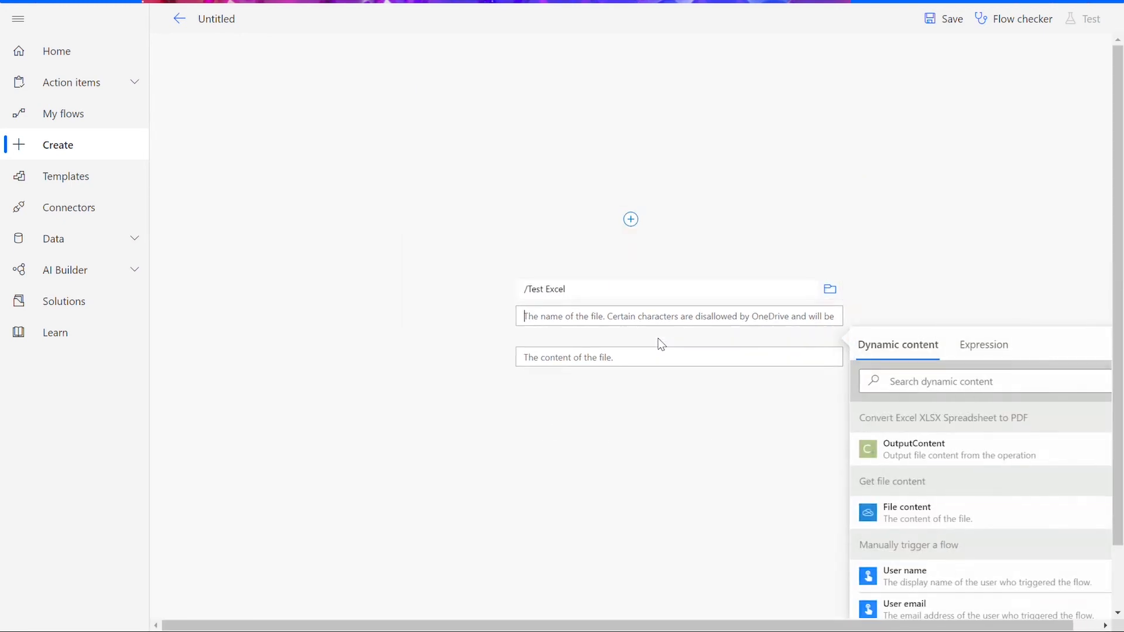
- Name the file test_output.pdf and use OutputContent as its File Content
{"action": "type", "text": "test_output."}
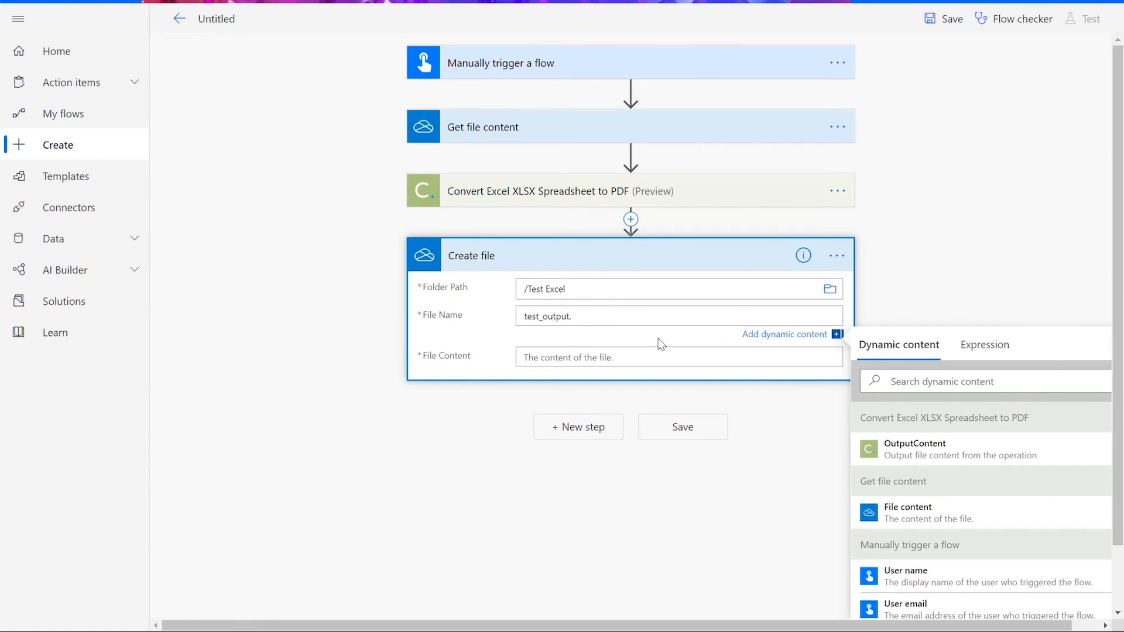
{"action": "type", "text": "pdf"}
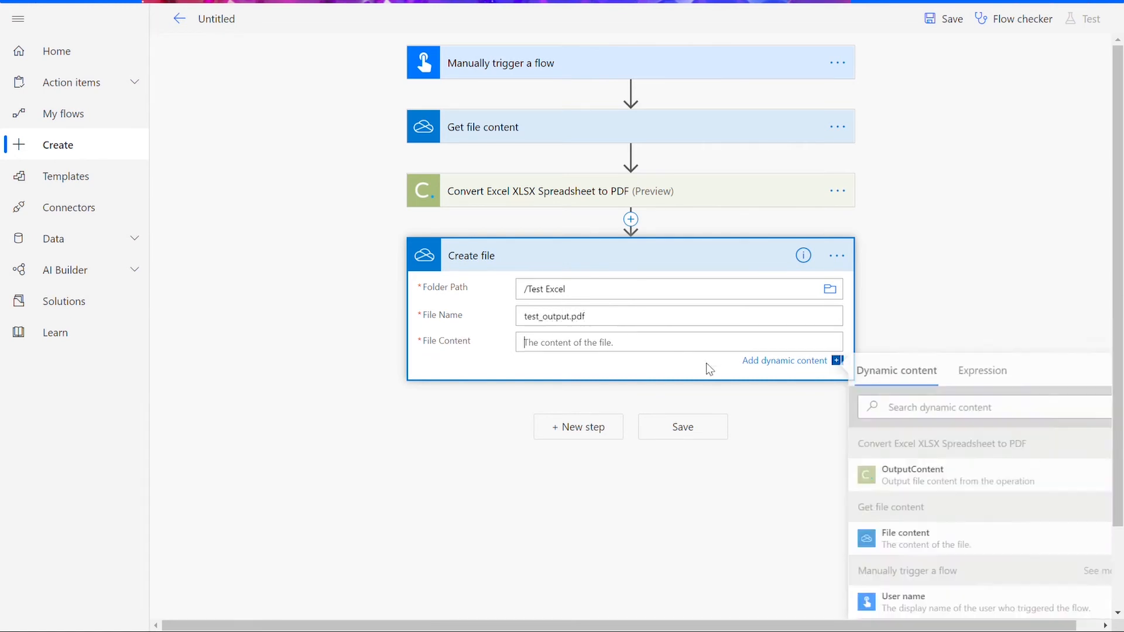
{"action": "left_click", "coordinate": [912, 474]}
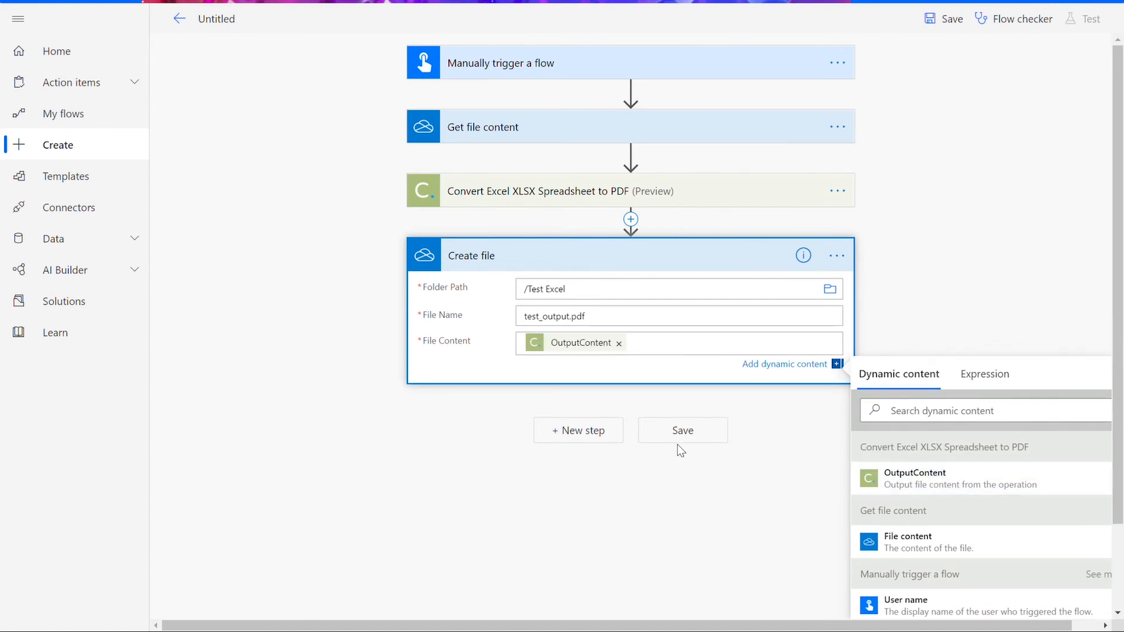
{"action": "mouse_move", "coordinate": [681, 433]}
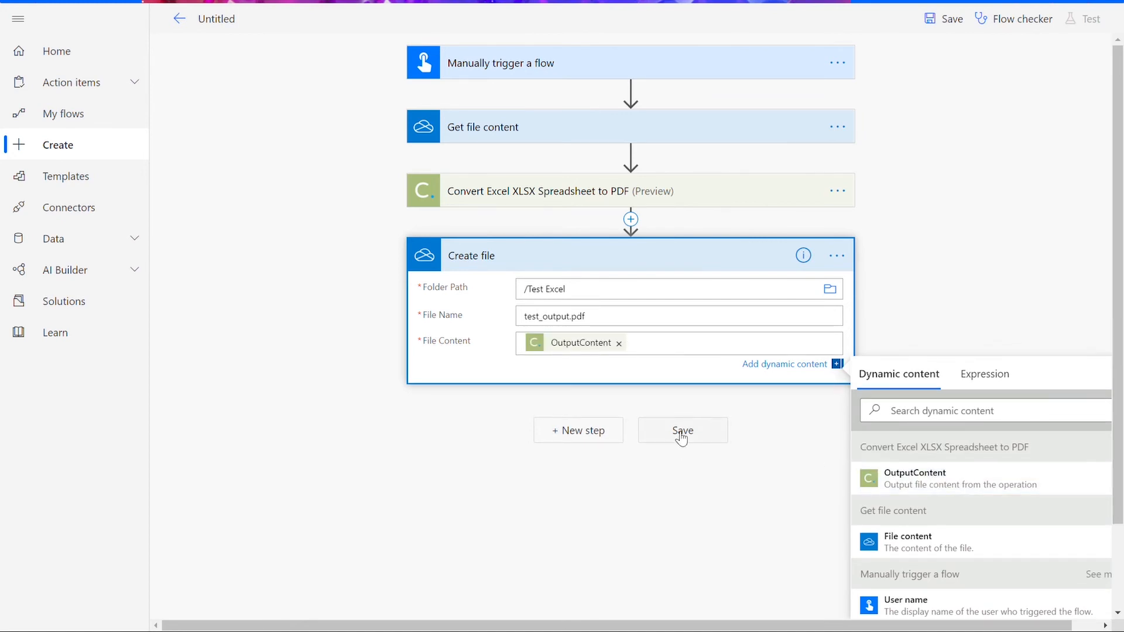
- Save the flow and start a manual test with 'I'll perform the trigger action'
{"action": "left_click", "coordinate": [682, 429]}
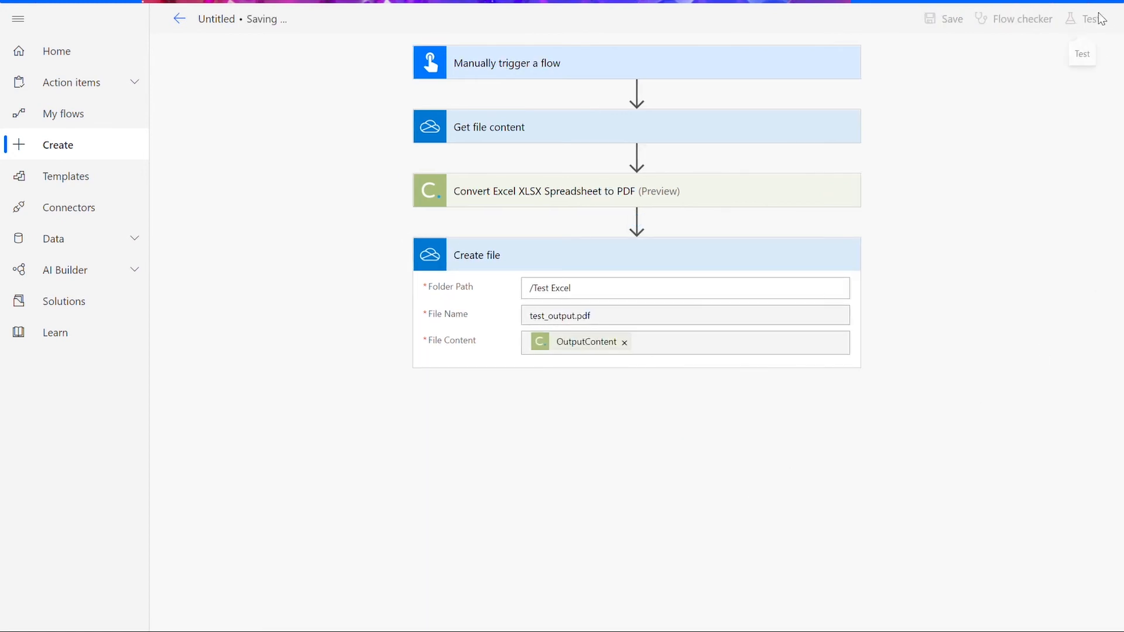
{"action": "left_click", "coordinate": [944, 18]}
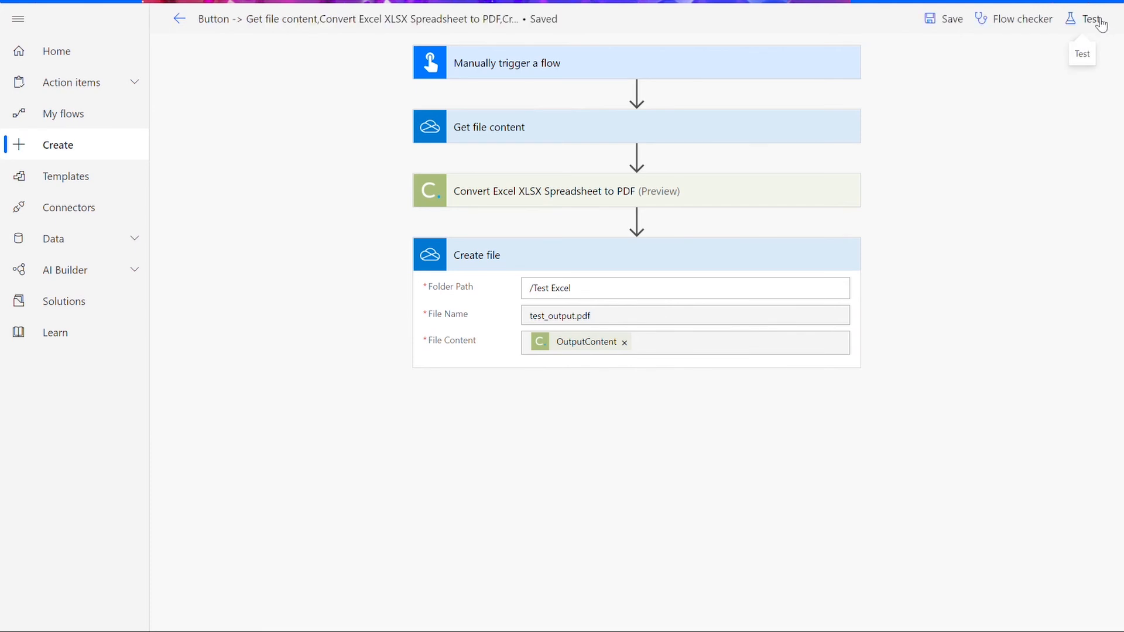
{"action": "left_click", "coordinate": [1091, 19]}
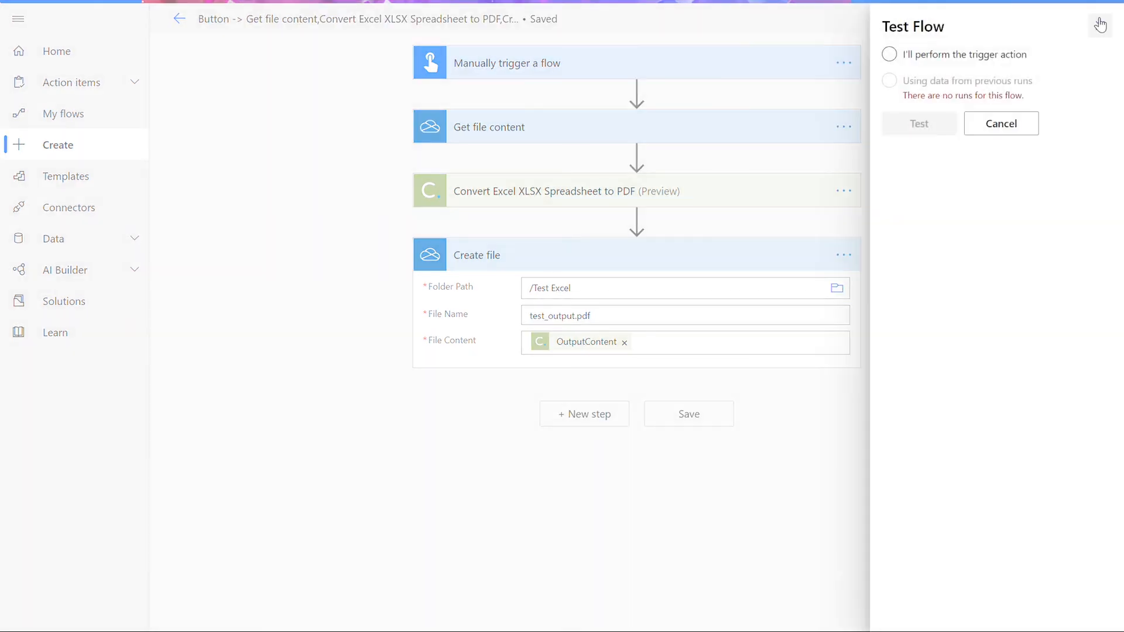
{"action": "left_click", "coordinate": [888, 54]}
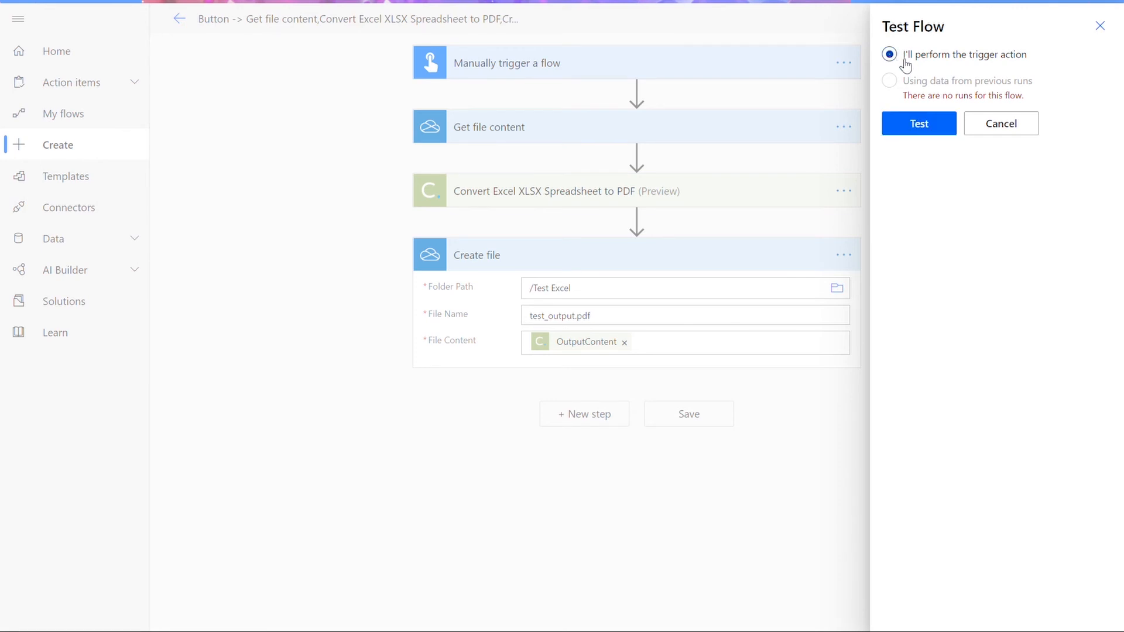
{"action": "left_click", "coordinate": [918, 123]}
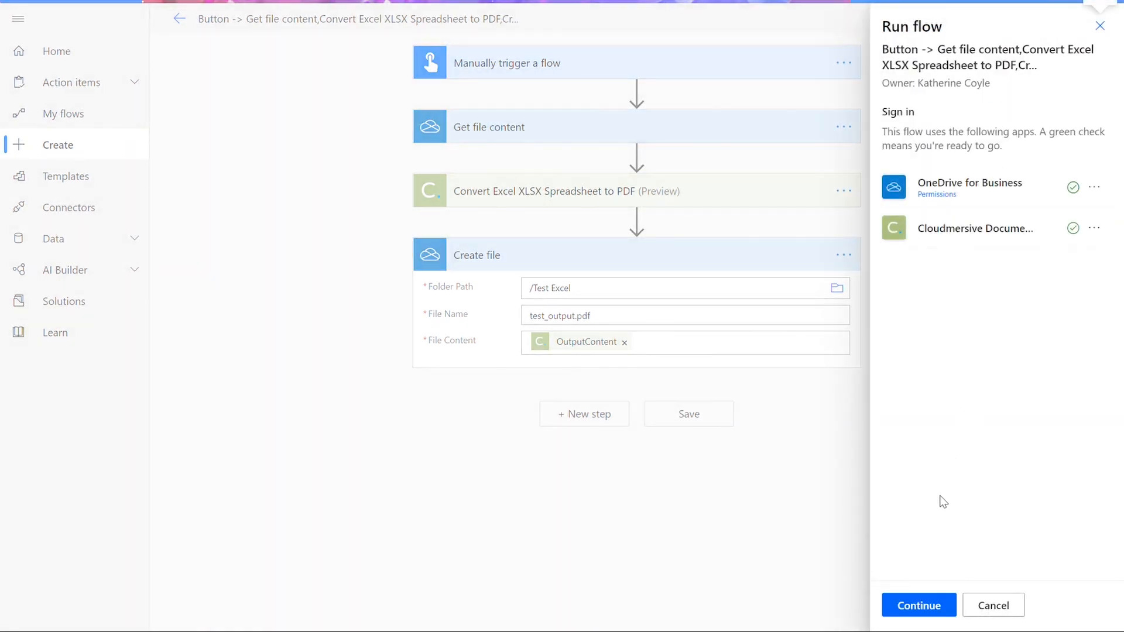
- Continue past the connection check, run the flow and close the confirmation
{"action": "left_click", "coordinate": [917, 605]}
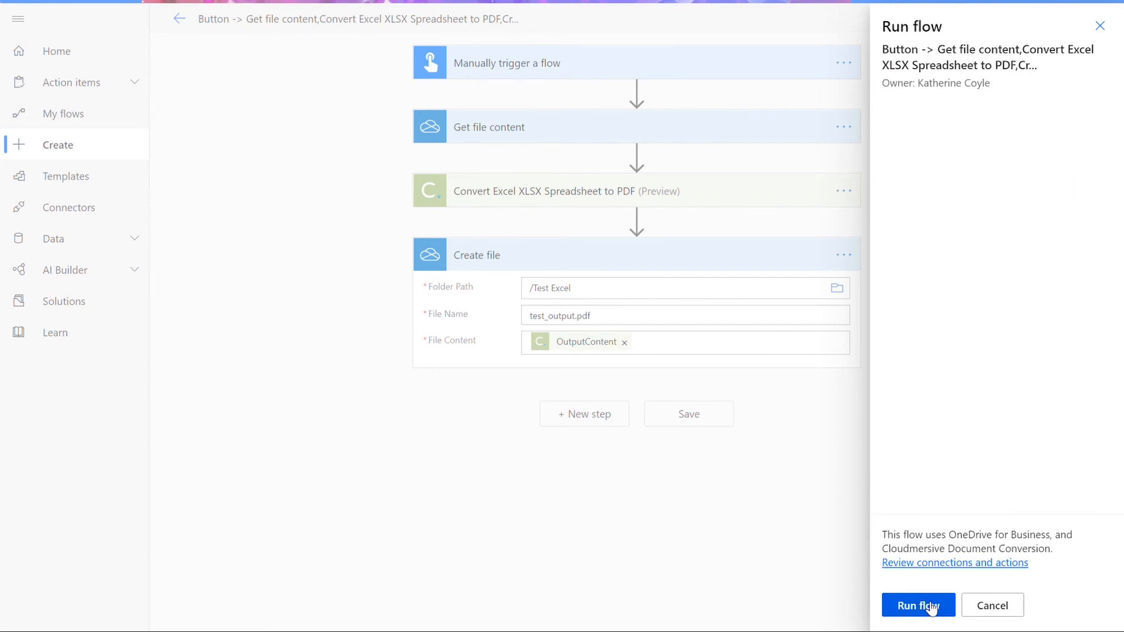
{"action": "left_click", "coordinate": [917, 605]}
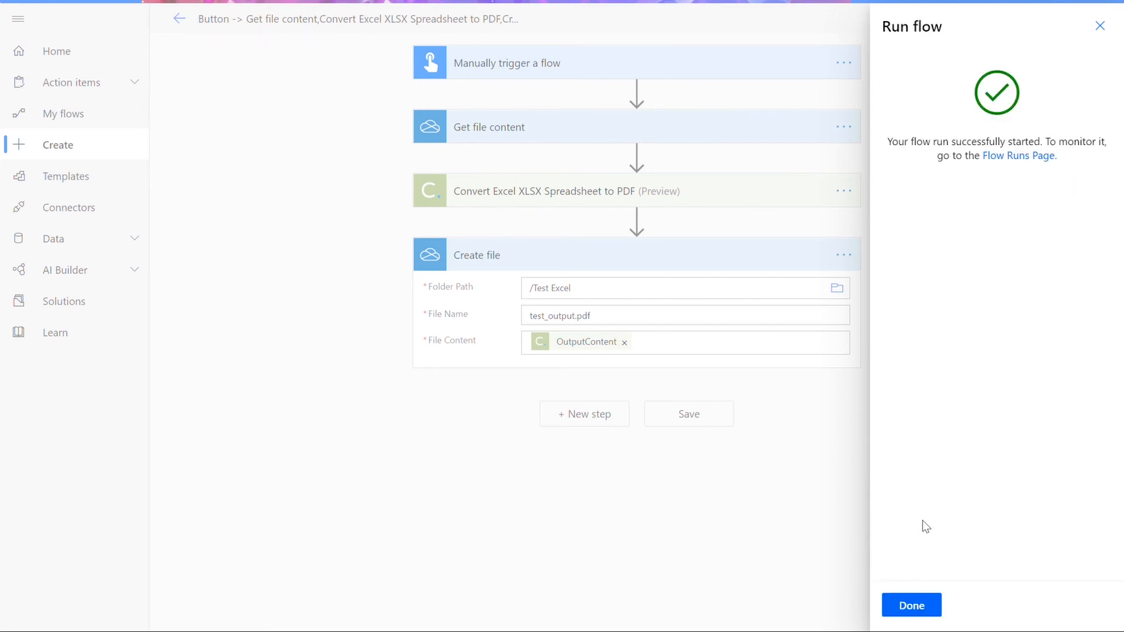
{"action": "mouse_move", "coordinate": [910, 605]}
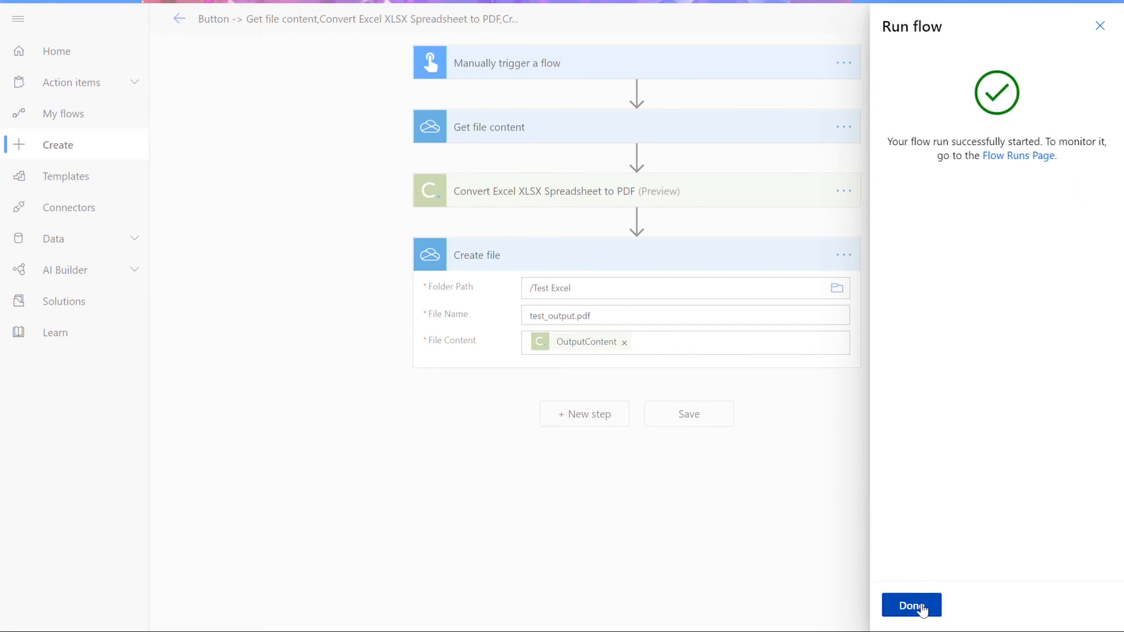
{"action": "left_click", "coordinate": [911, 605]}
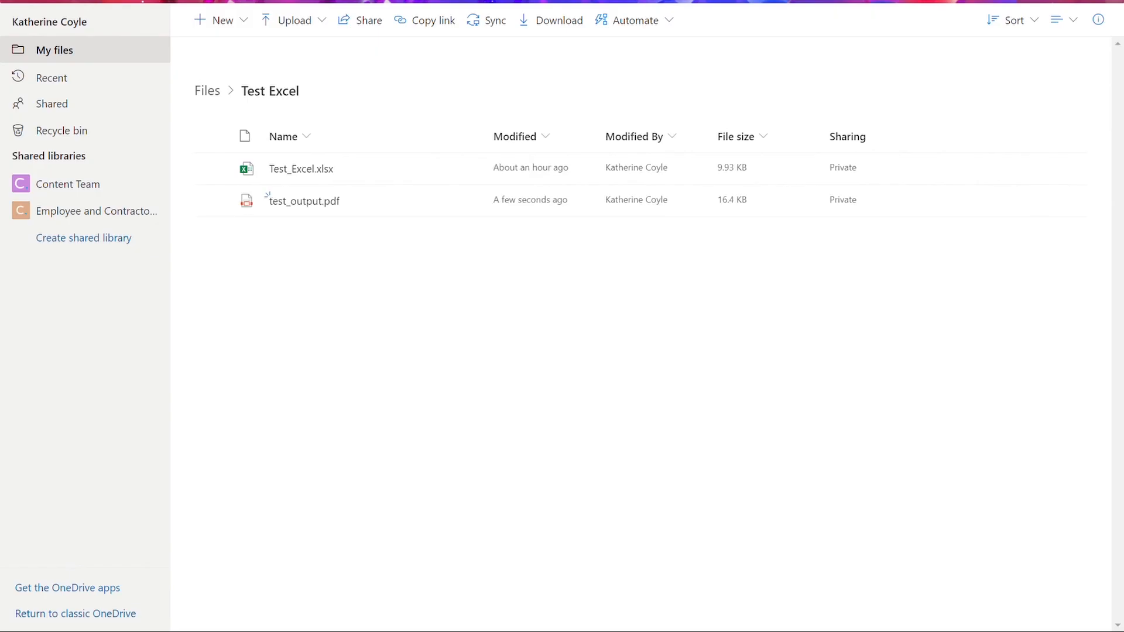
{"action": "mouse_move", "coordinate": [304, 201]}
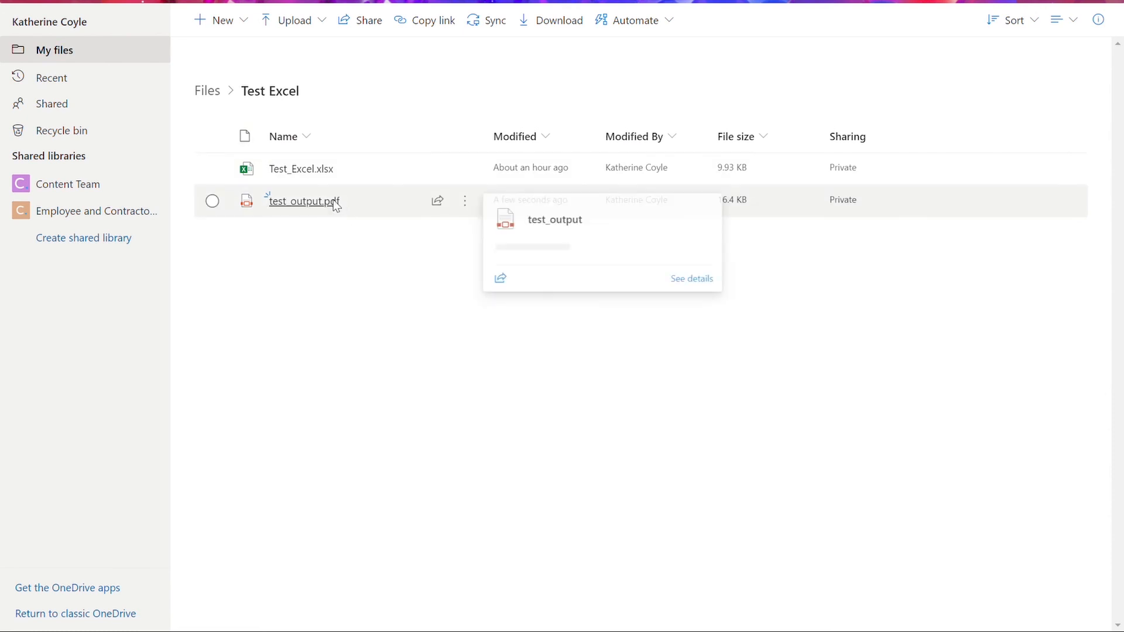